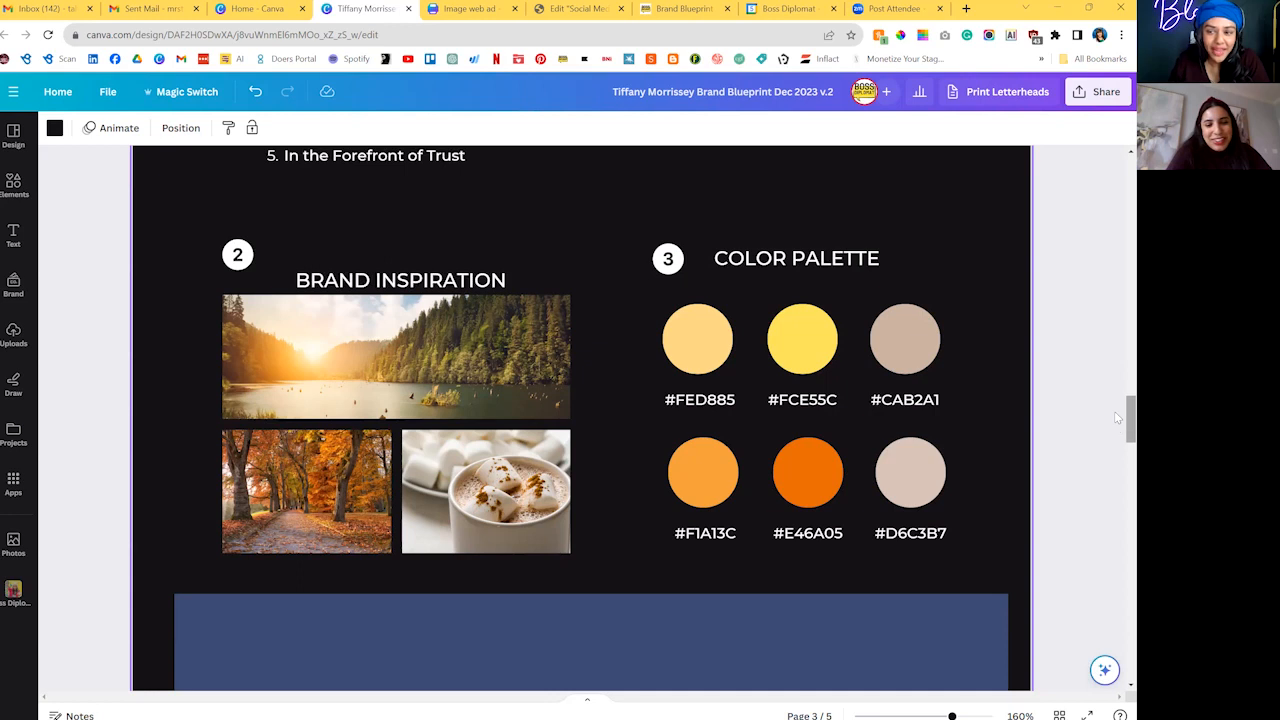
pyautogui.scroll(-3)
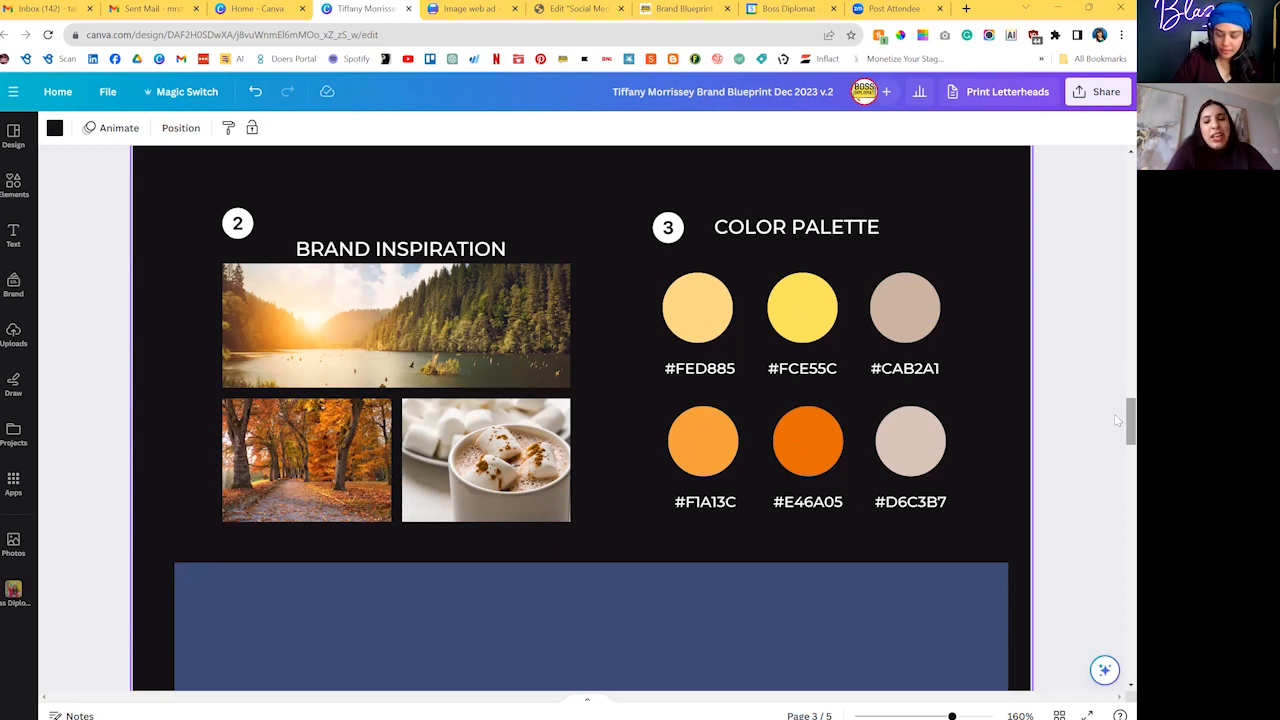
pyautogui.scroll(-3)
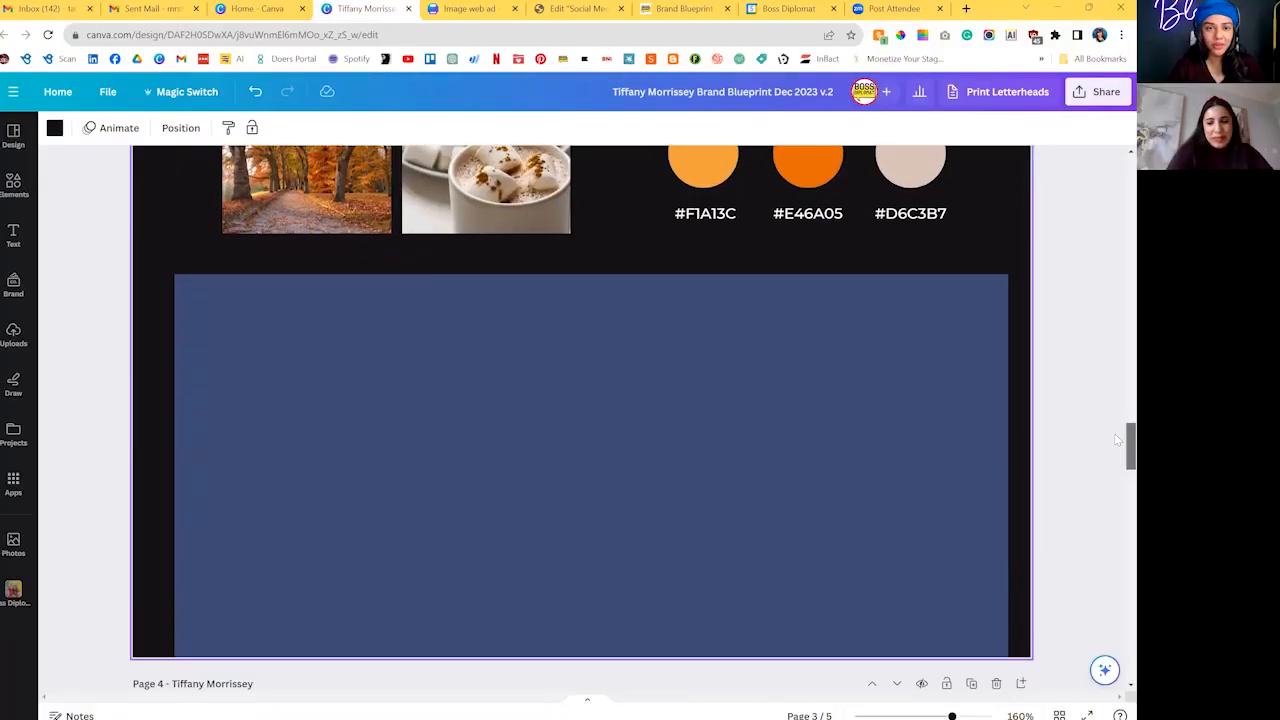